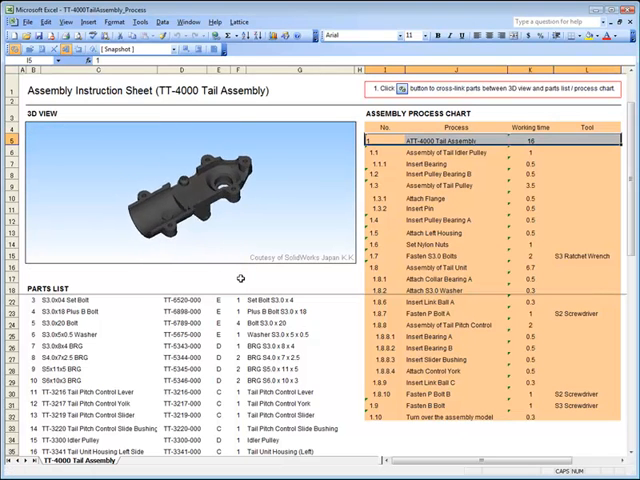
Step: Play the Insert Pulley Bearing B, Insert Pin and Insert Pulley Bearing A steps, then Attach Left Housing
click(430, 157)
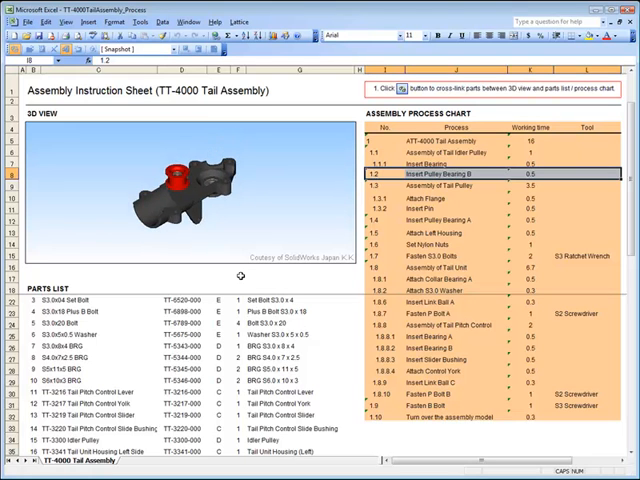
click(430, 211)
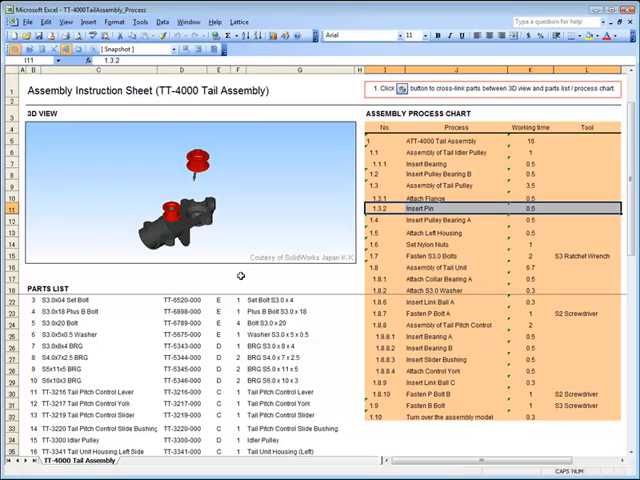
click(450, 189)
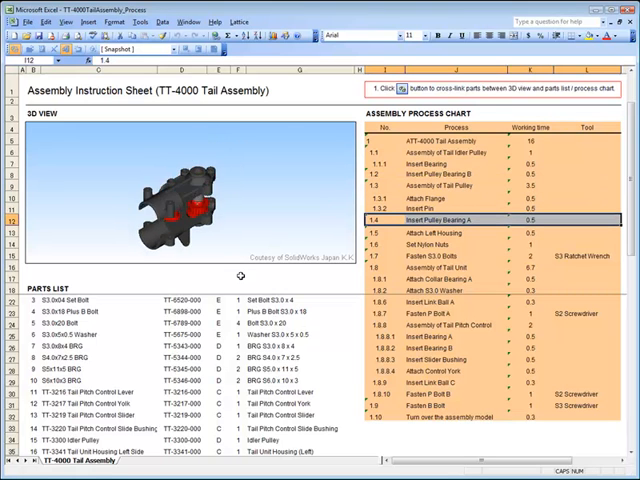
click(184, 134)
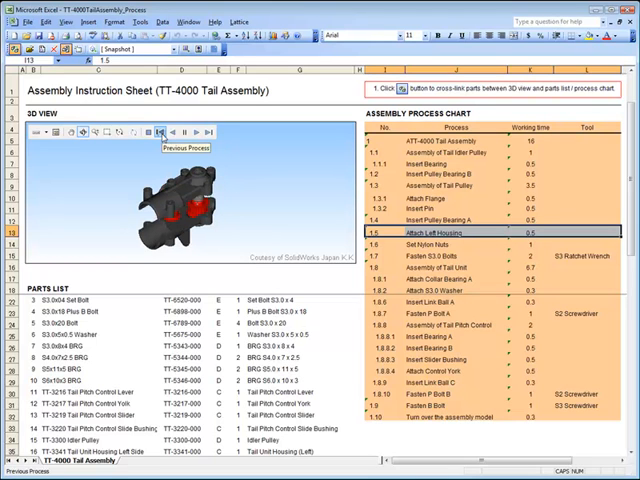
mouse_move(196, 133)
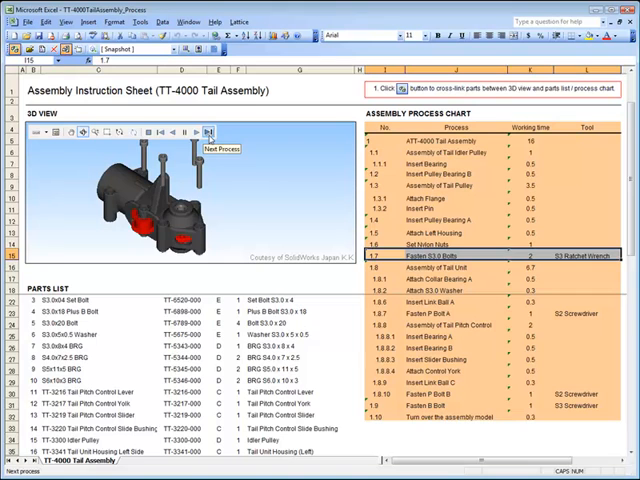
Step: Advance the 3D animation to the next assembly step with Next Process
click(208, 133)
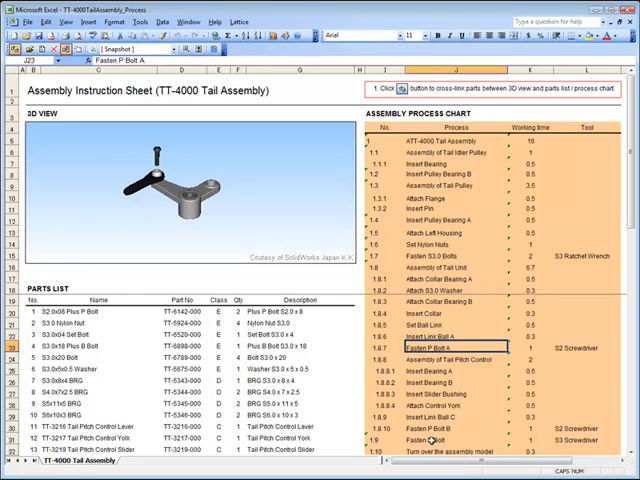
Step: Play the Fasten P Bolt B step (1.8.10) in the 3D view
click(432, 428)
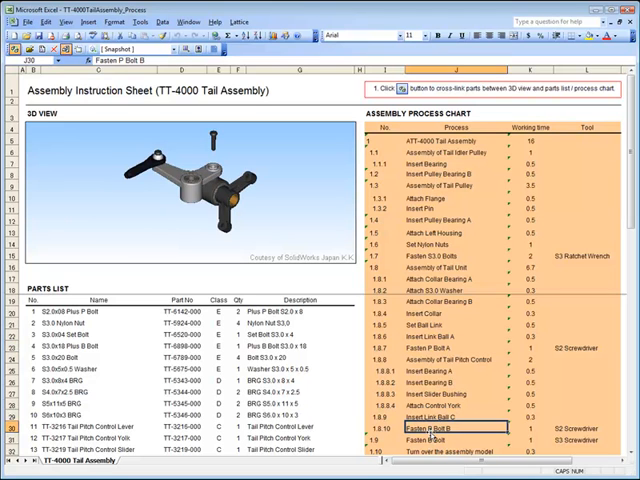